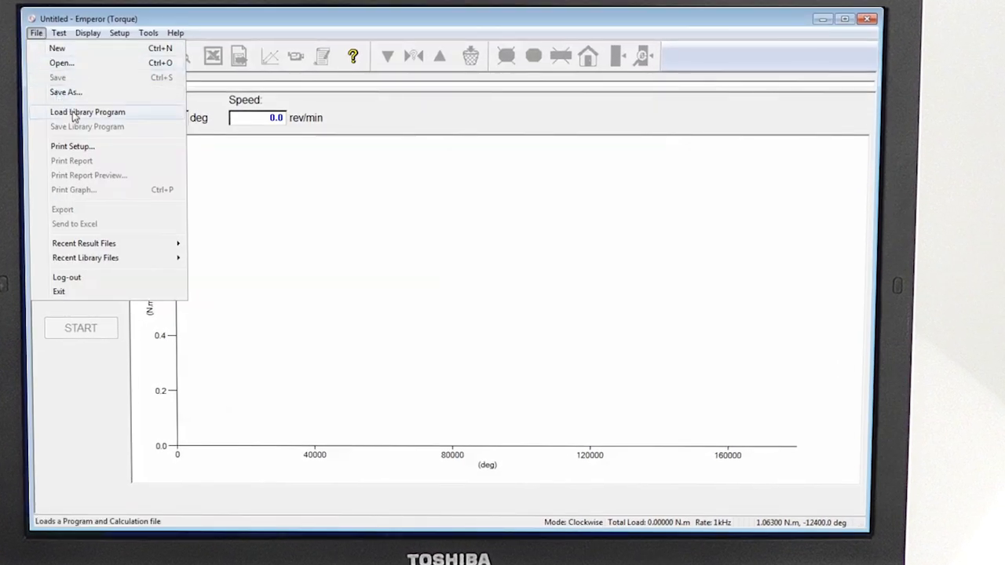
Load a saved test program and calculation file via Load Library Program.
click(86, 111)
text(5)
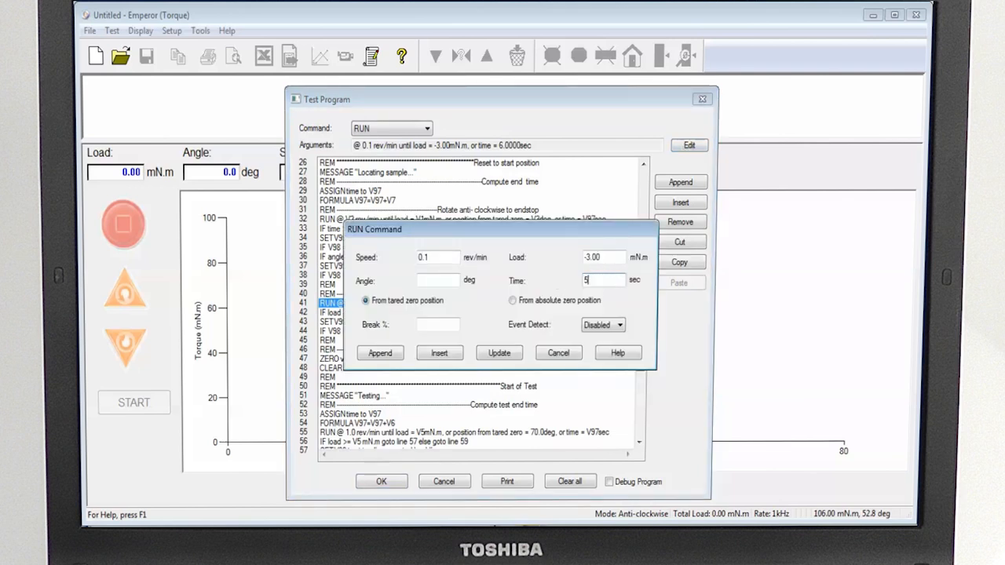
Set line 41's back-off RUN command time to 5 seconds and update it.
click(499, 352)
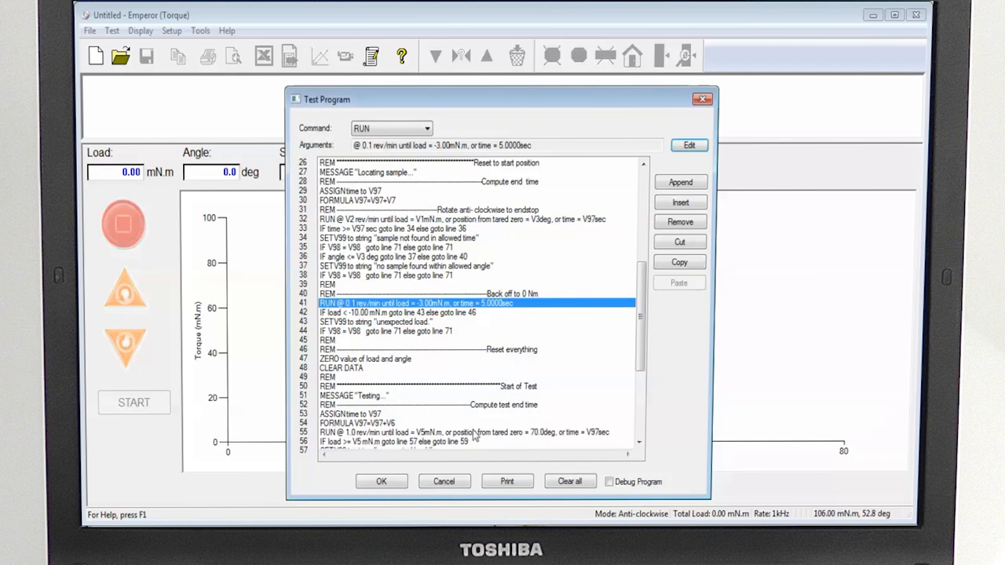
click(380, 481)
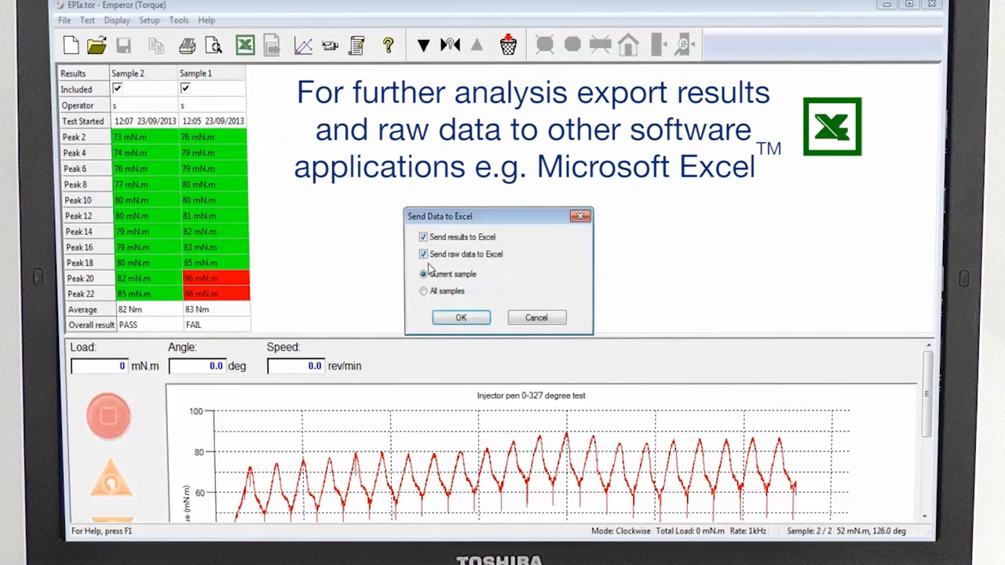
Send results and raw data for all samples to Excel.
click(424, 291)
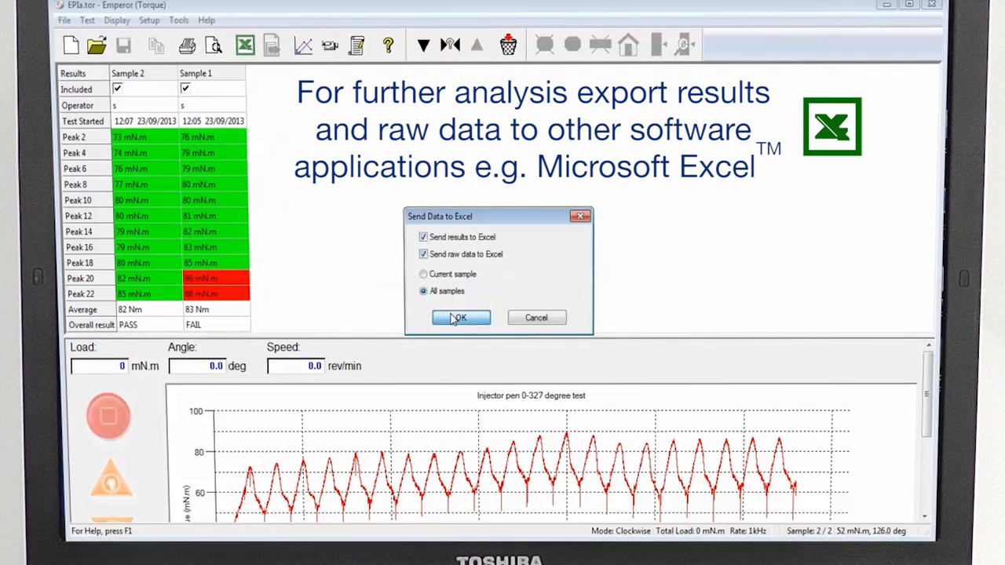
click(459, 318)
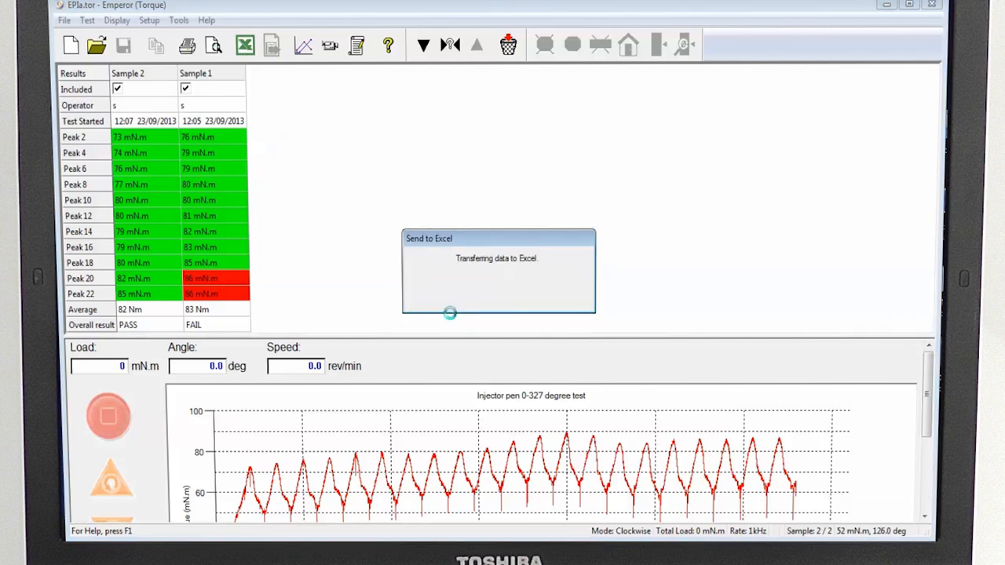